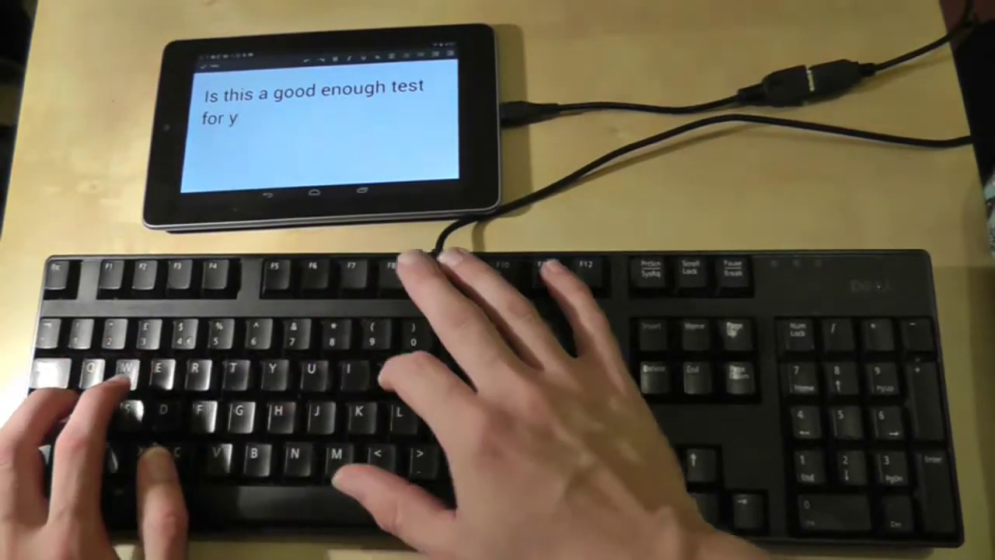
pyautogui.write('ou?')
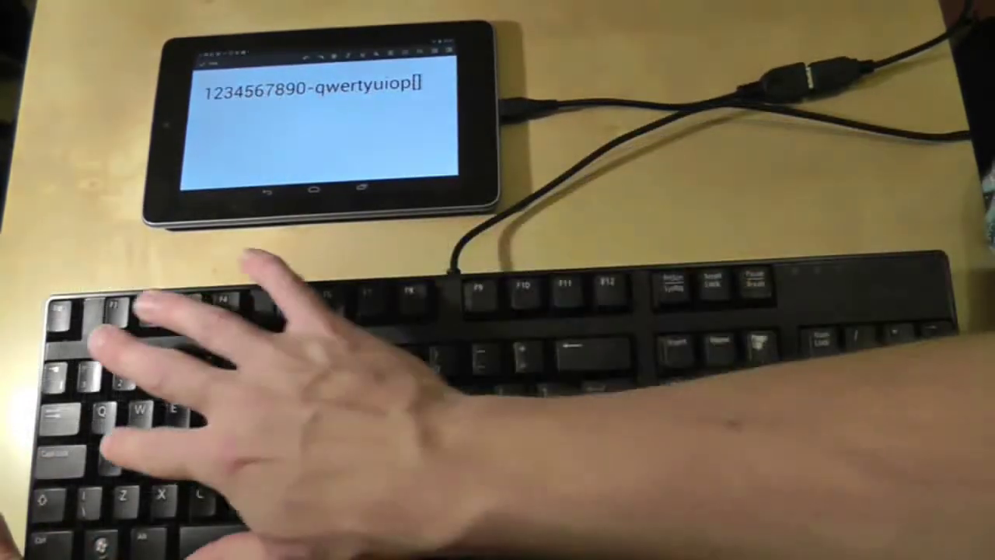
pyautogui.write("asdfghjkl;'\\zxcvbnm,./")
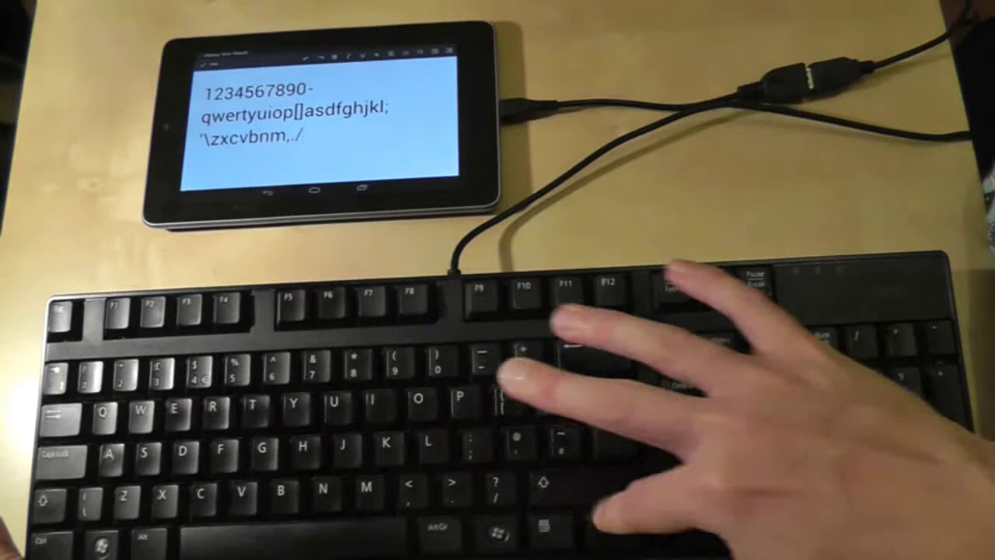